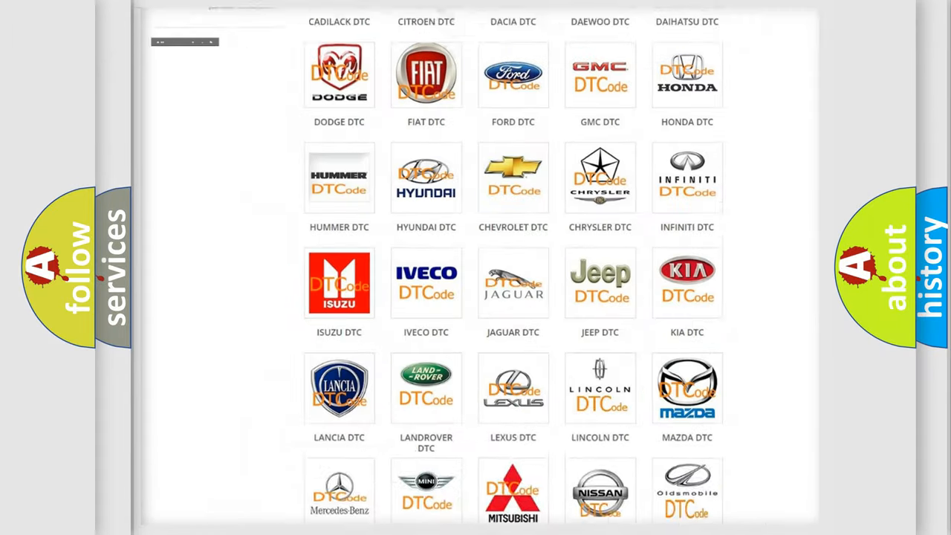
Step: Open the Hummer DTC page and scroll through its B-series trouble codes and back up
scroll(up, 3)
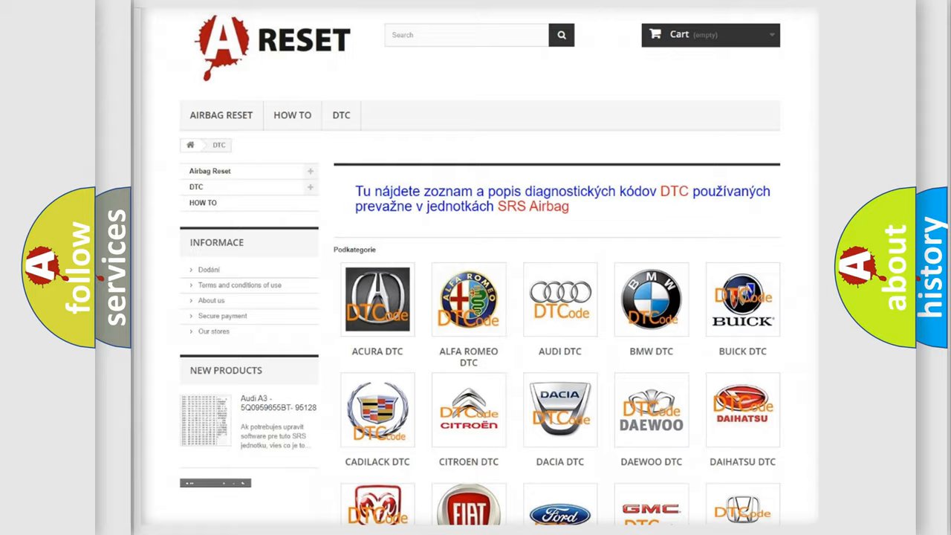
scroll(down, 3)
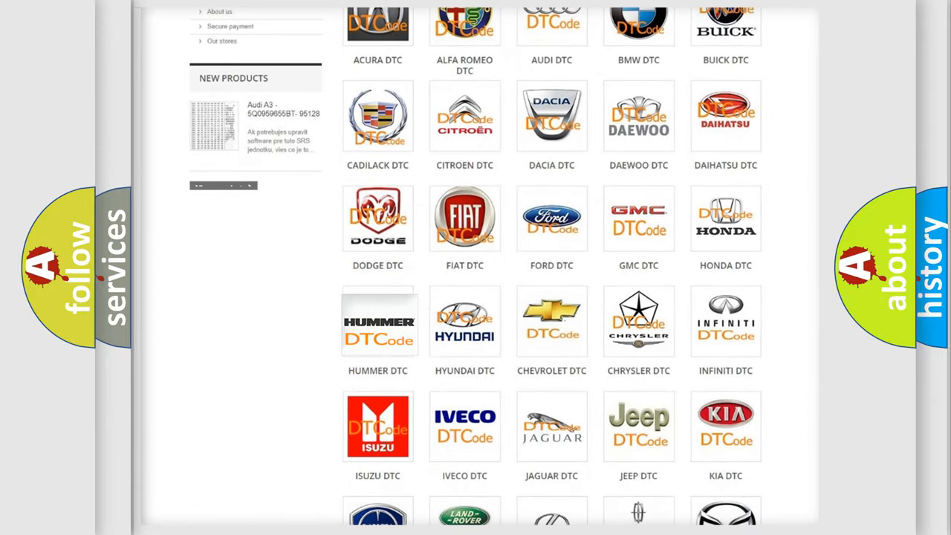
click(379, 322)
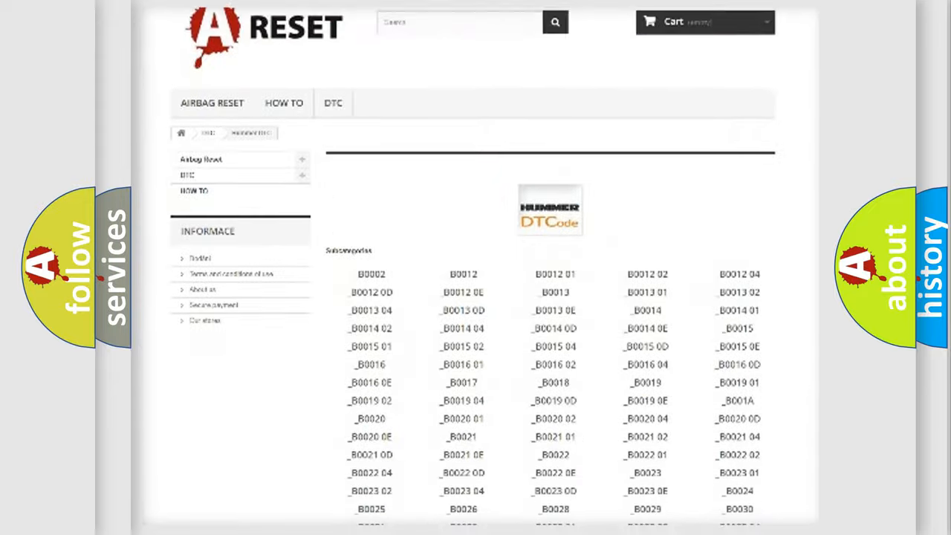
scroll(down, 3)
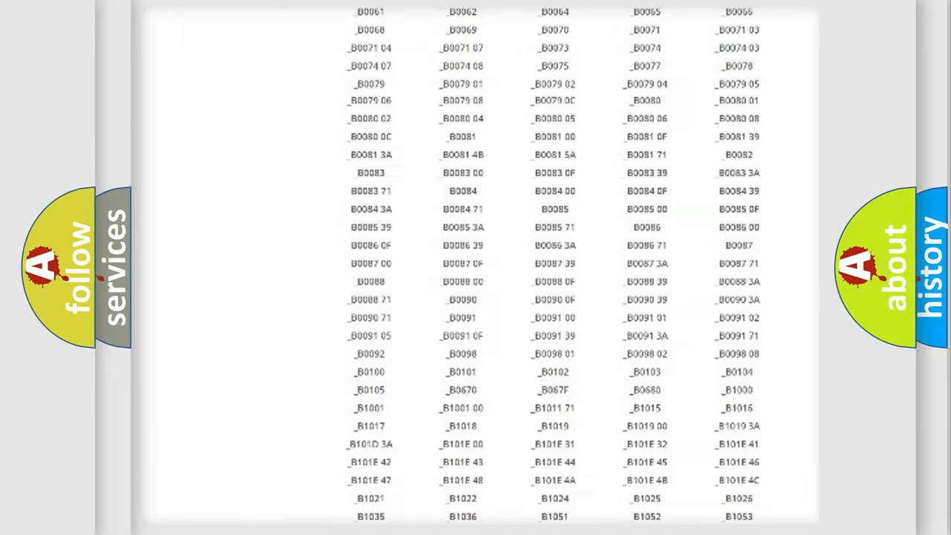
scroll(up, 3)
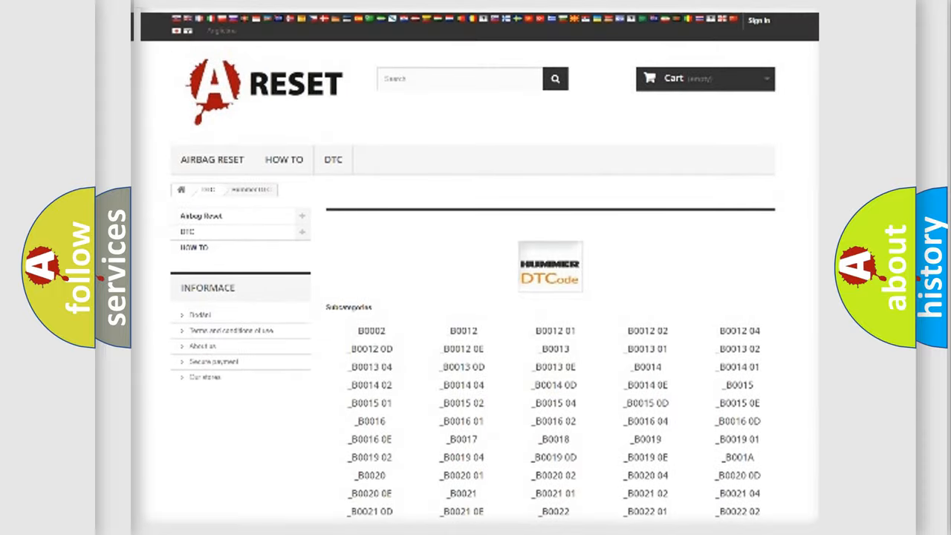